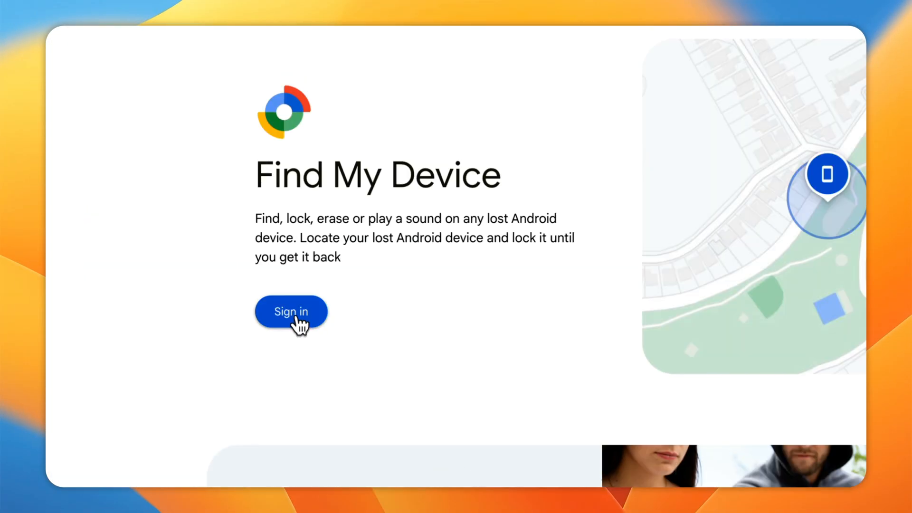
- Sign in to Find My Device with the Google account email and password
click(291, 311)
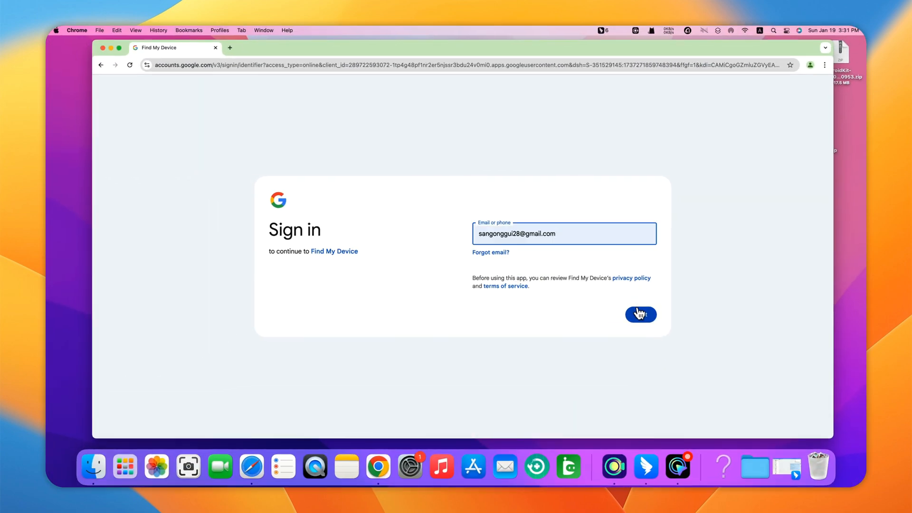
click(639, 314)
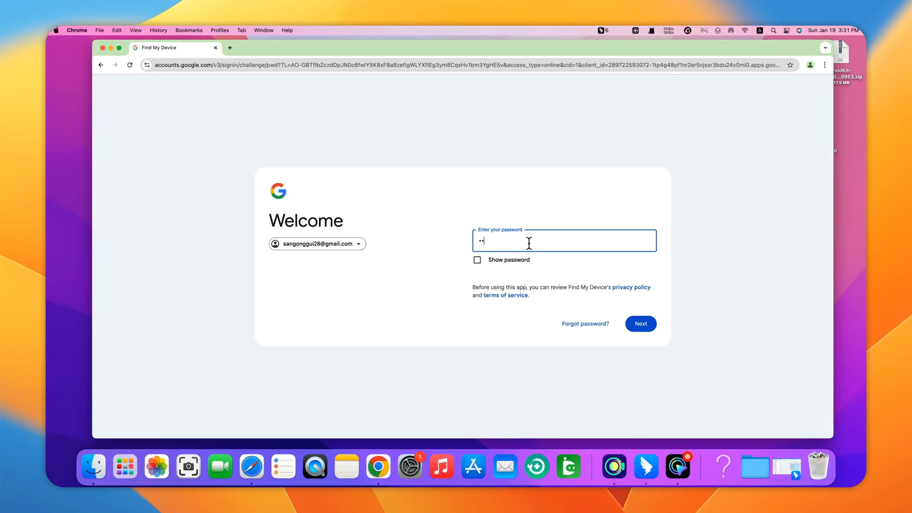
click(640, 324)
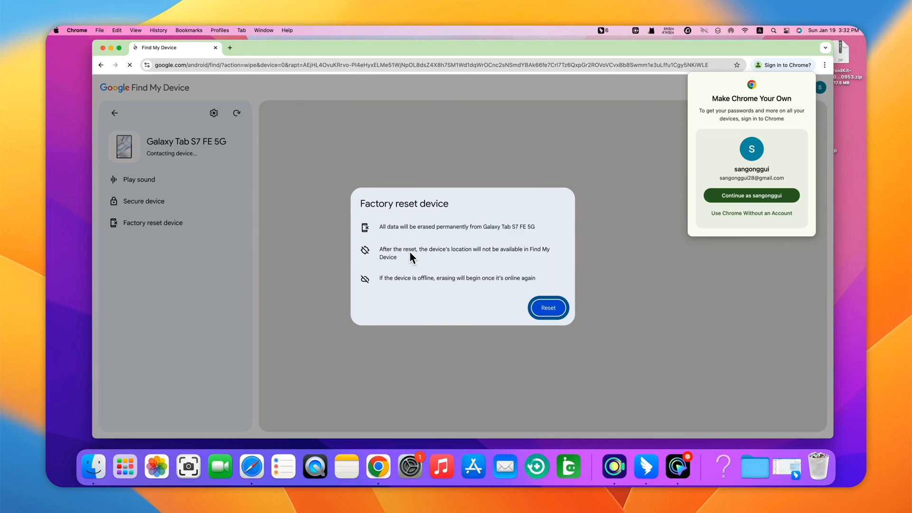
- Factory reset the Galaxy Tab S7 FE 5G, confirming Erase all data
click(547, 307)
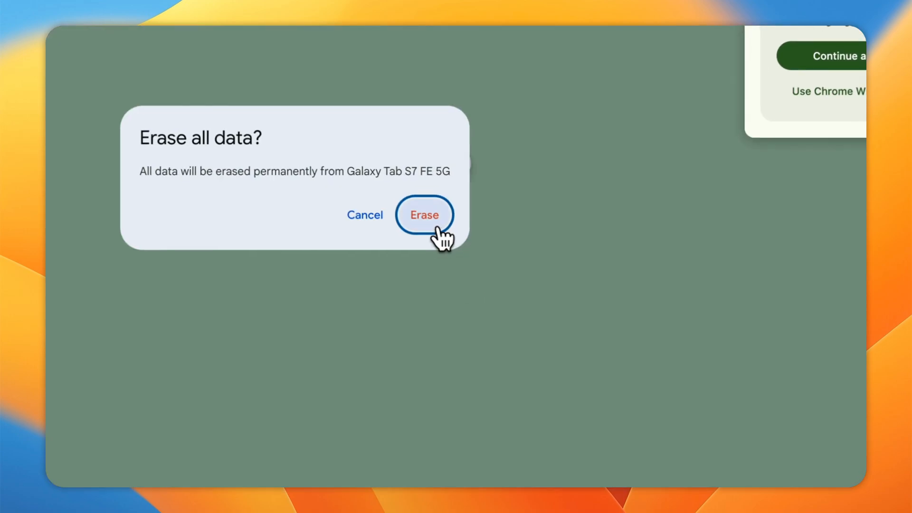
click(425, 214)
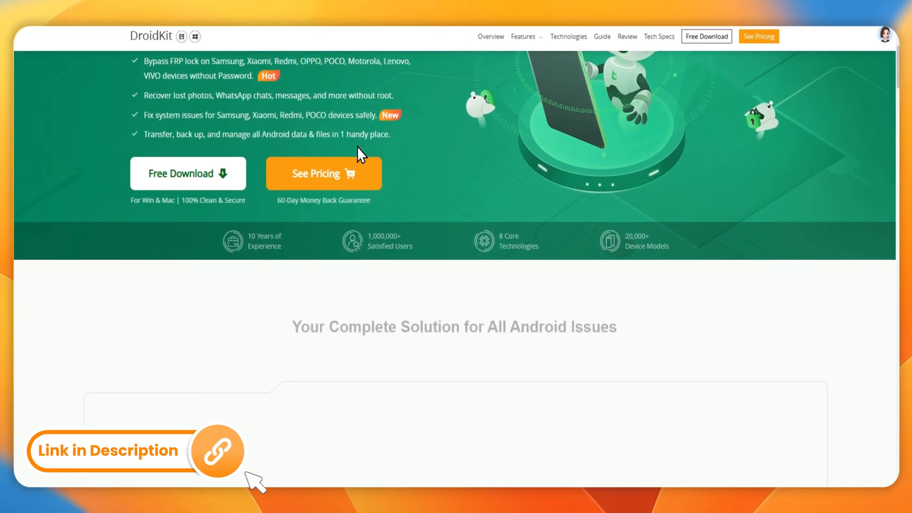
scroll(down, 3)
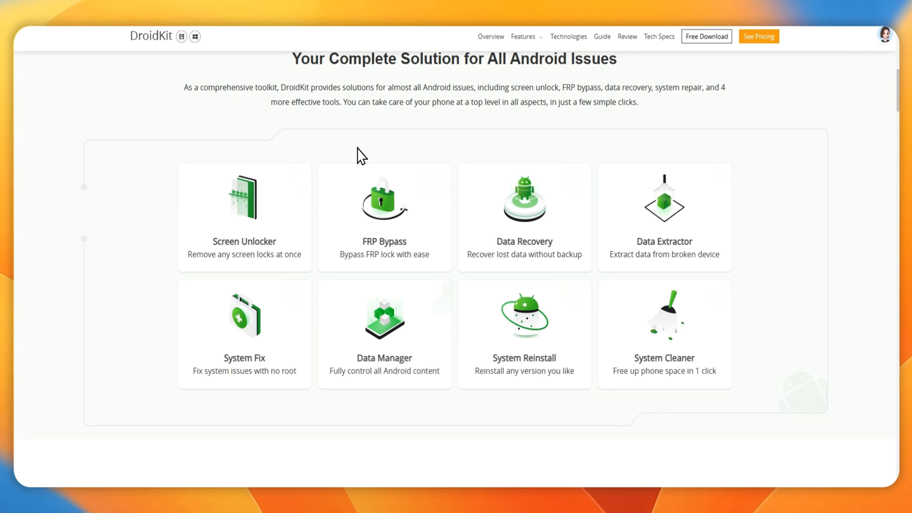
scroll(down, 3)
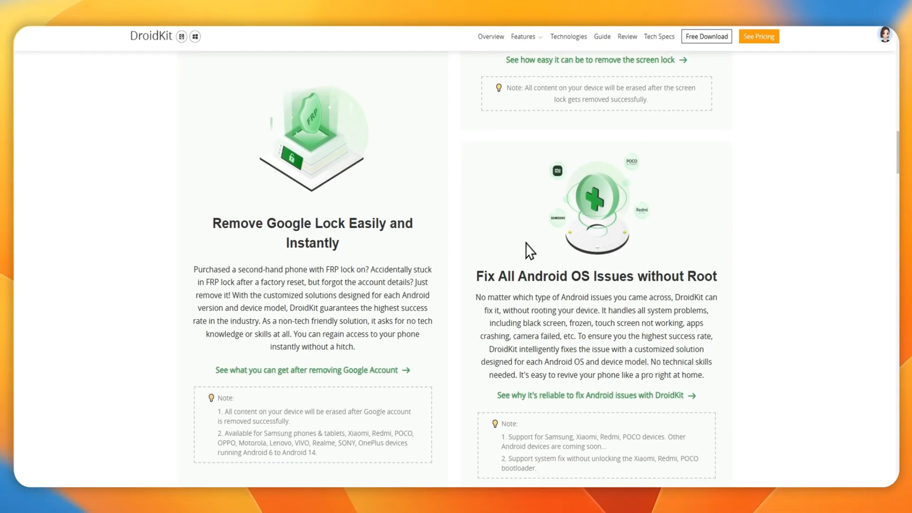
scroll(down, 3)
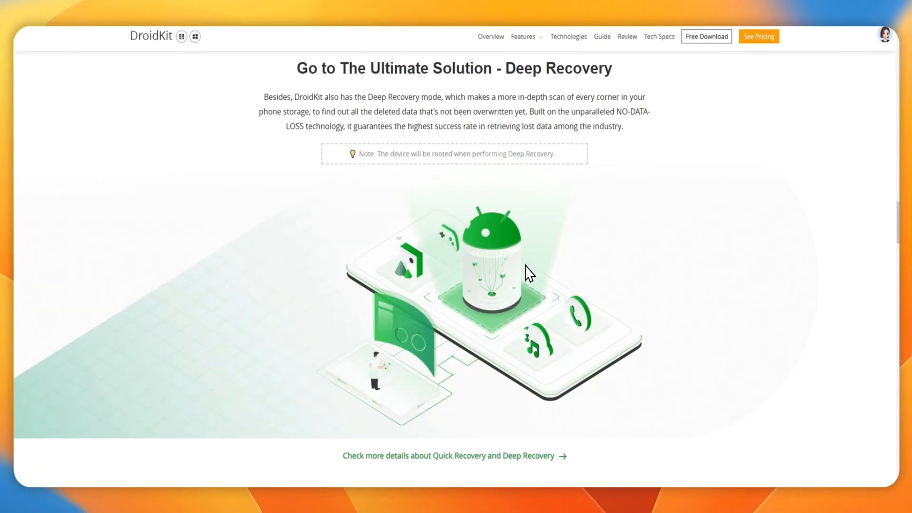
scroll(down, 3)
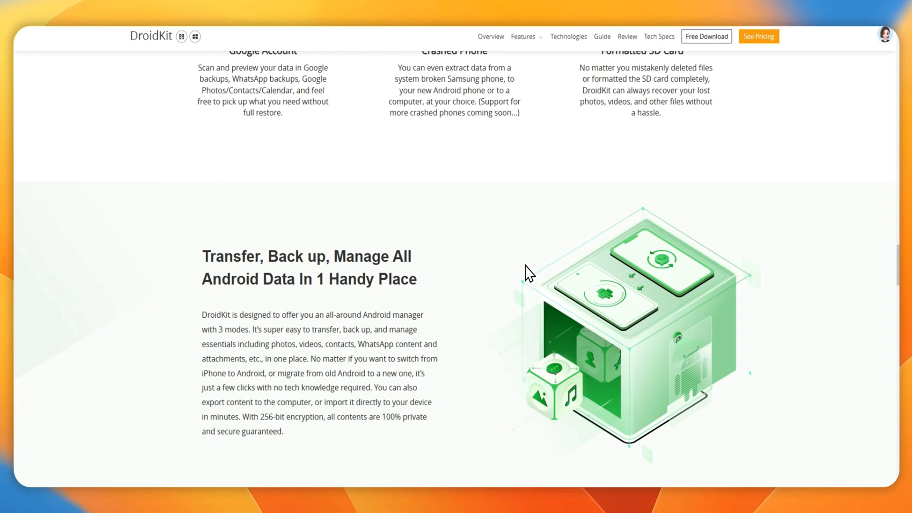
scroll(down, 3)
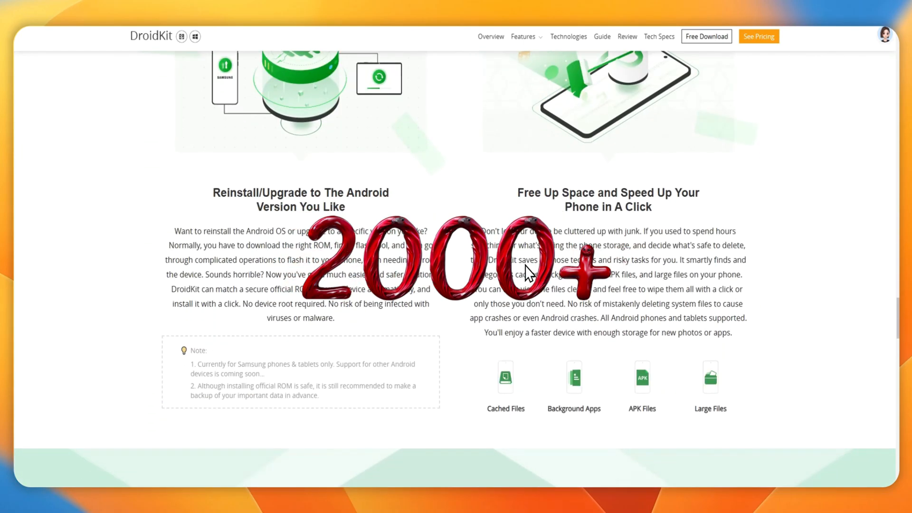
scroll(down, 3)
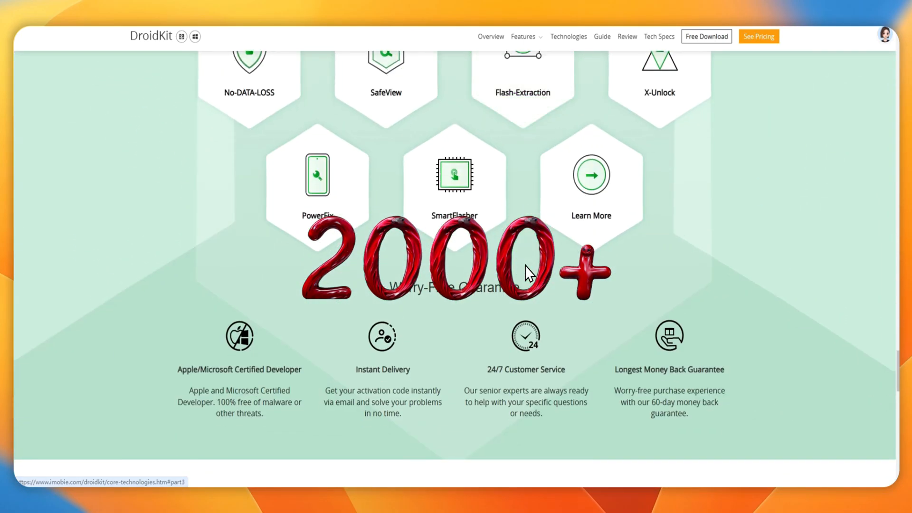
scroll(down, 3)
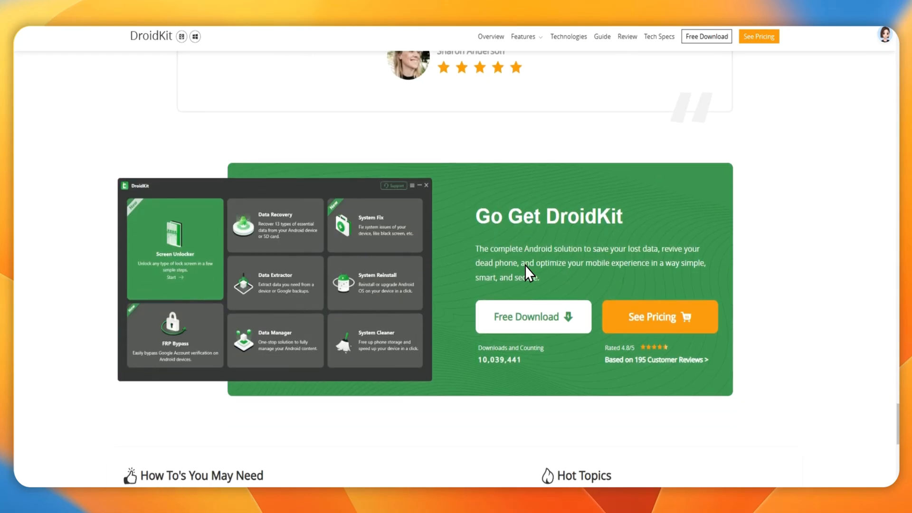
scroll(down, 3)
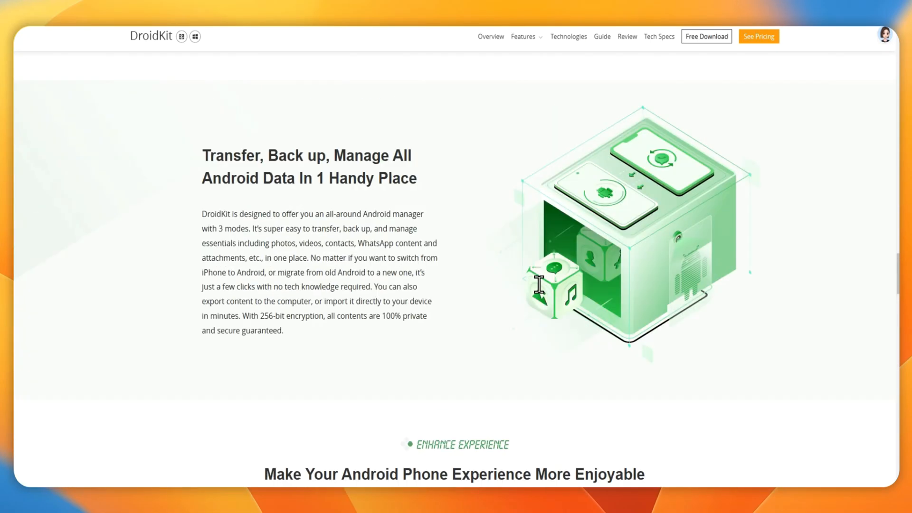
scroll(down, 3)
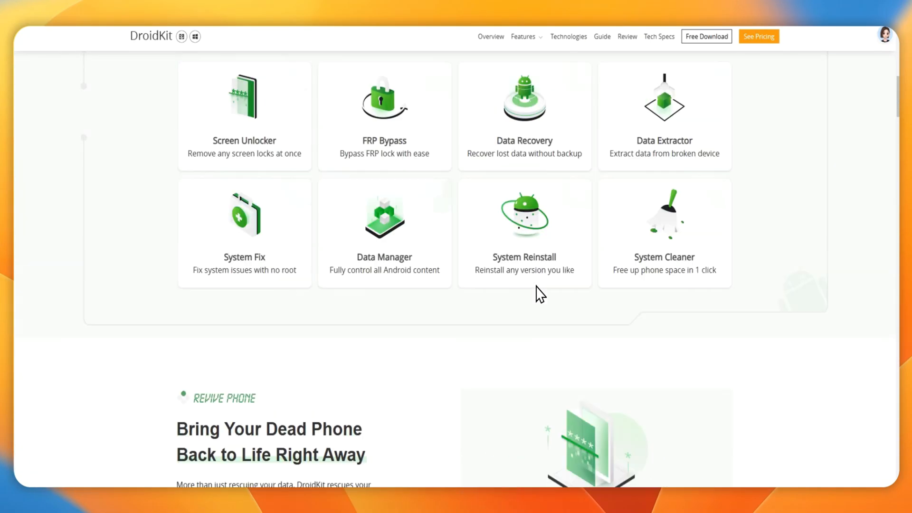
scroll(up, 3)
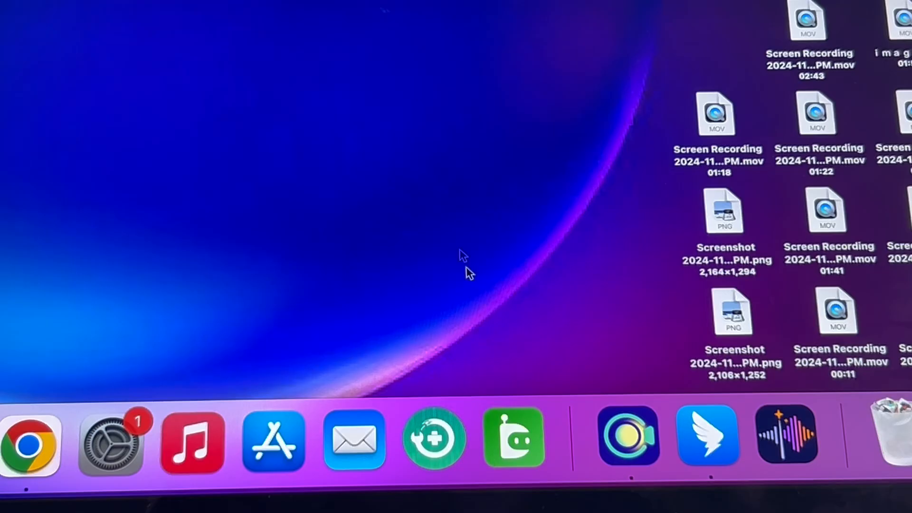
- Launch DroidKit from its icon in the macOS Dock
click(514, 439)
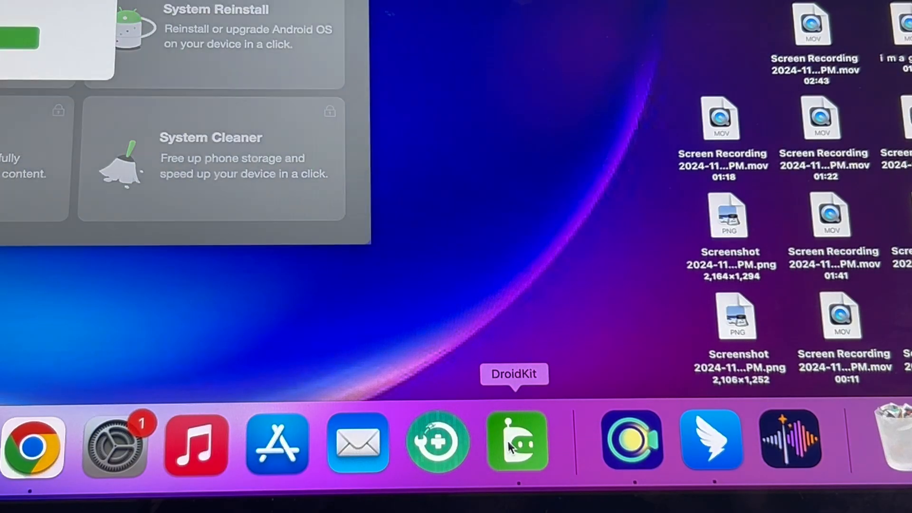